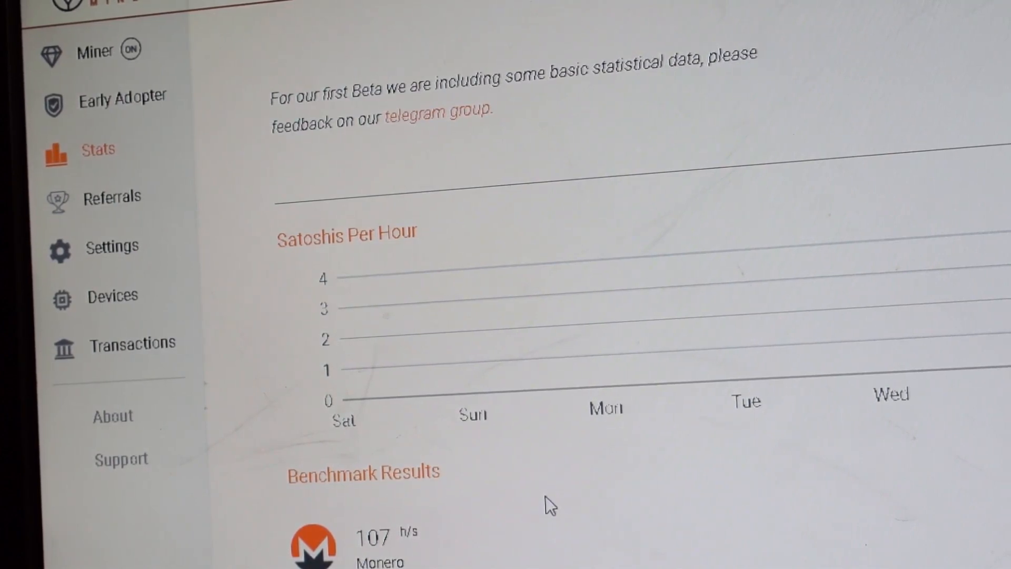
pyautogui.moveTo(564, 458)
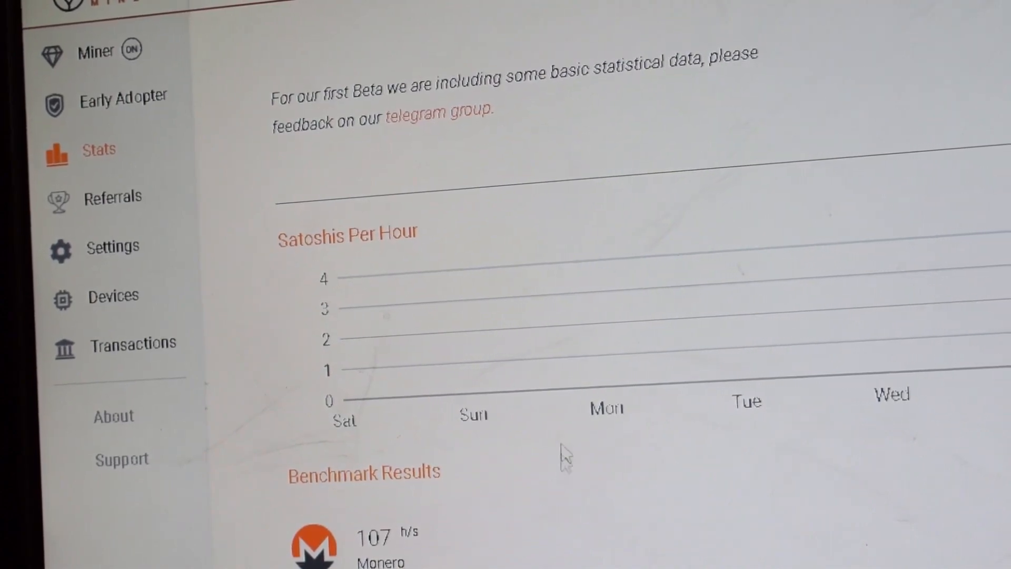
# Step: Show the Early Adopter page listing the sign-up bonus and referral benefits
pyautogui.click(115, 95)
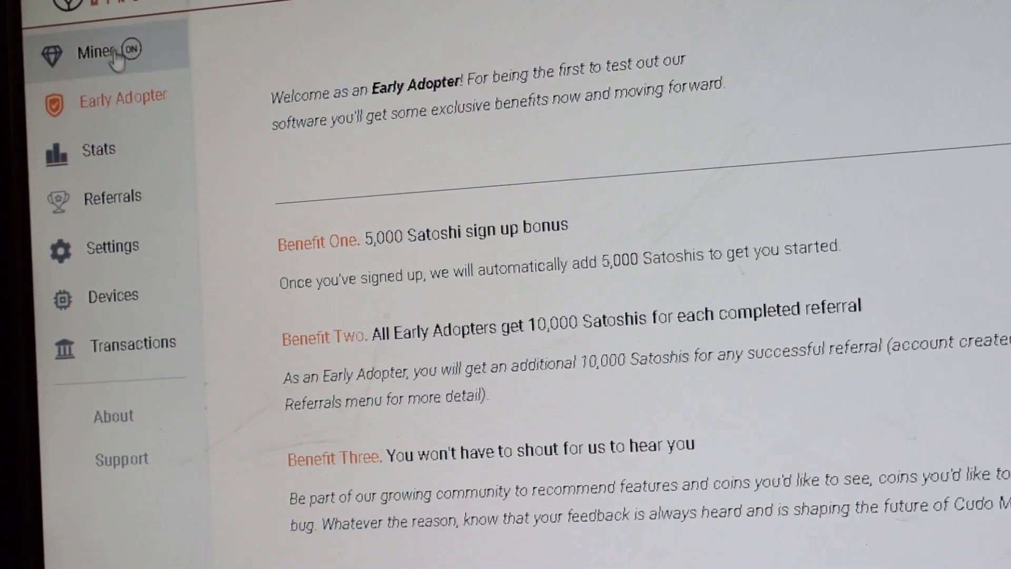
# Step: Return to the Miner dashboard showing Monero mining at 117 h/s and 5,002 satoshi
pyautogui.click(98, 51)
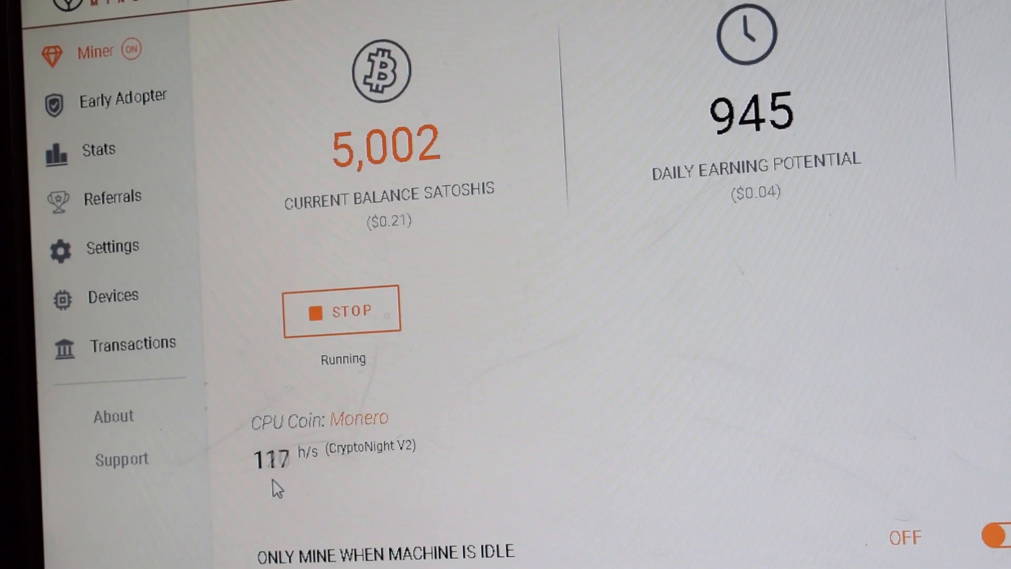
pyautogui.moveTo(495, 332)
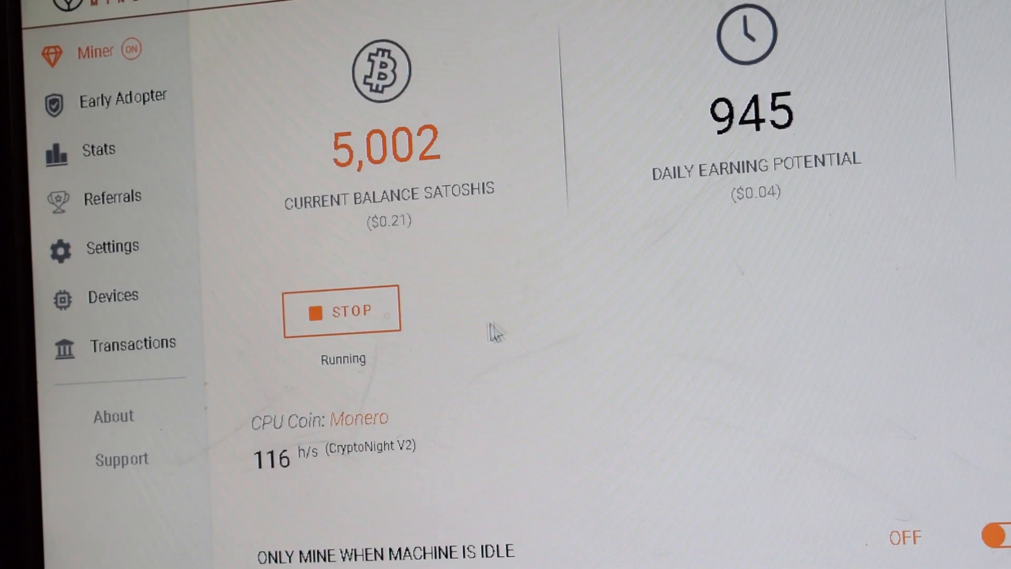
pyautogui.moveTo(502, 331)
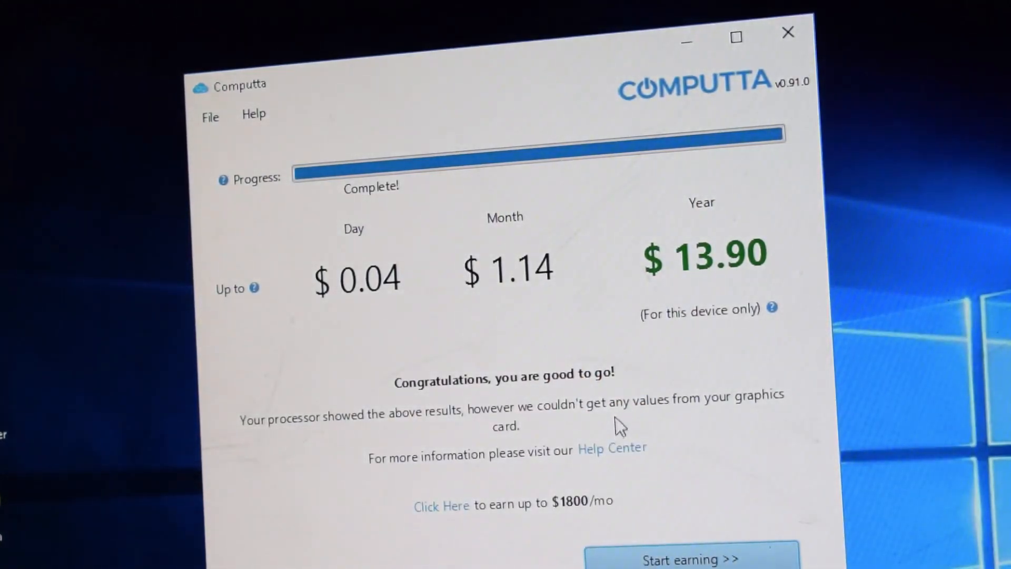
# Step: Start earning from the $13.90/year estimate, reaching Computta's main window with 1.2524 mBTC
pyautogui.click(692, 558)
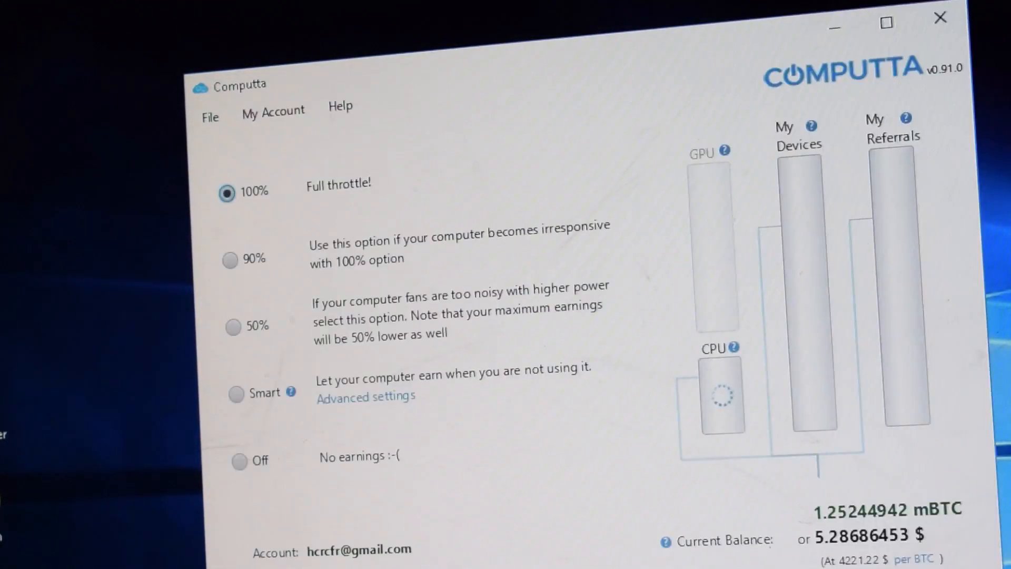